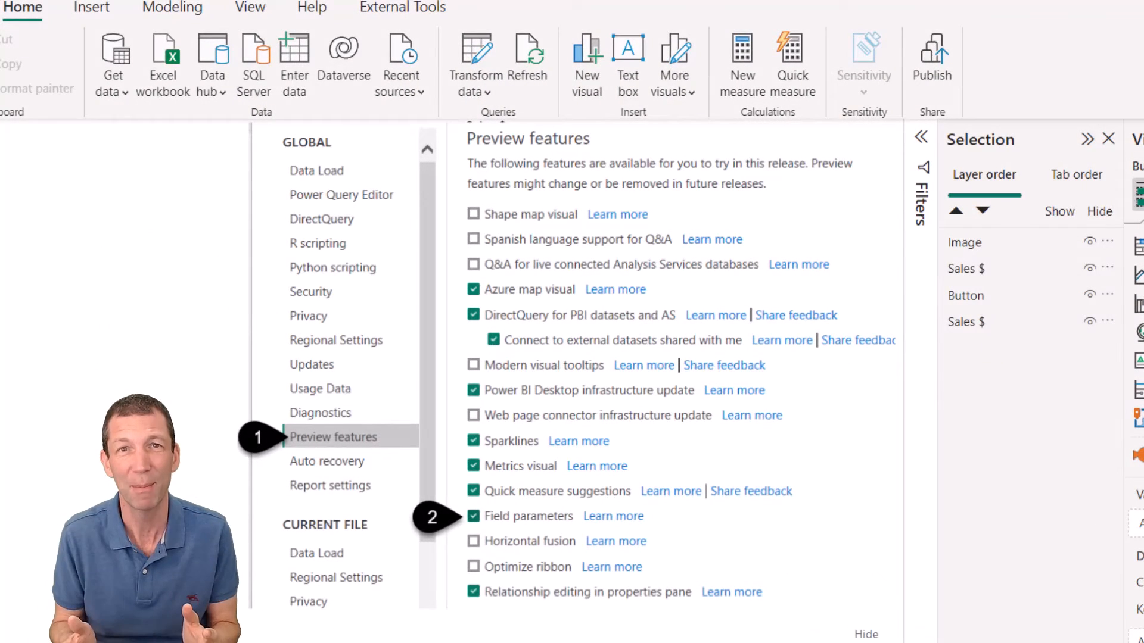
Turn on the Field parameters preview feature in Power BI Desktop options
left_click(172, 8)
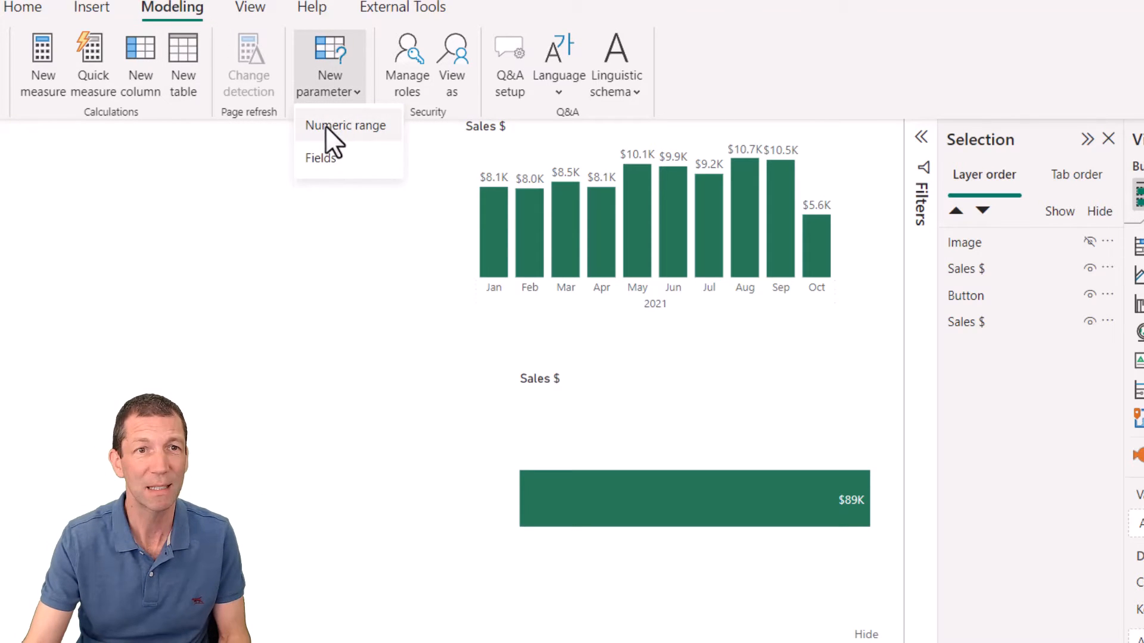
Start a fields parameter named Selected Category (Parent) with Customer Group and Brand fields
left_click(320, 158)
type("Selected Category (Parent)")
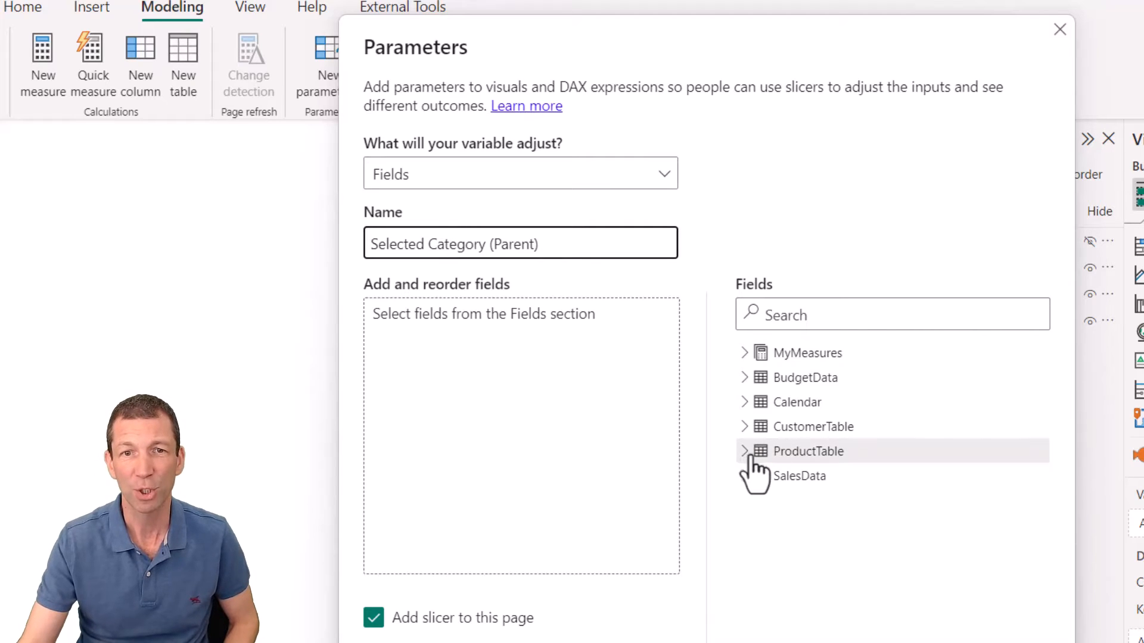
left_click(745, 451)
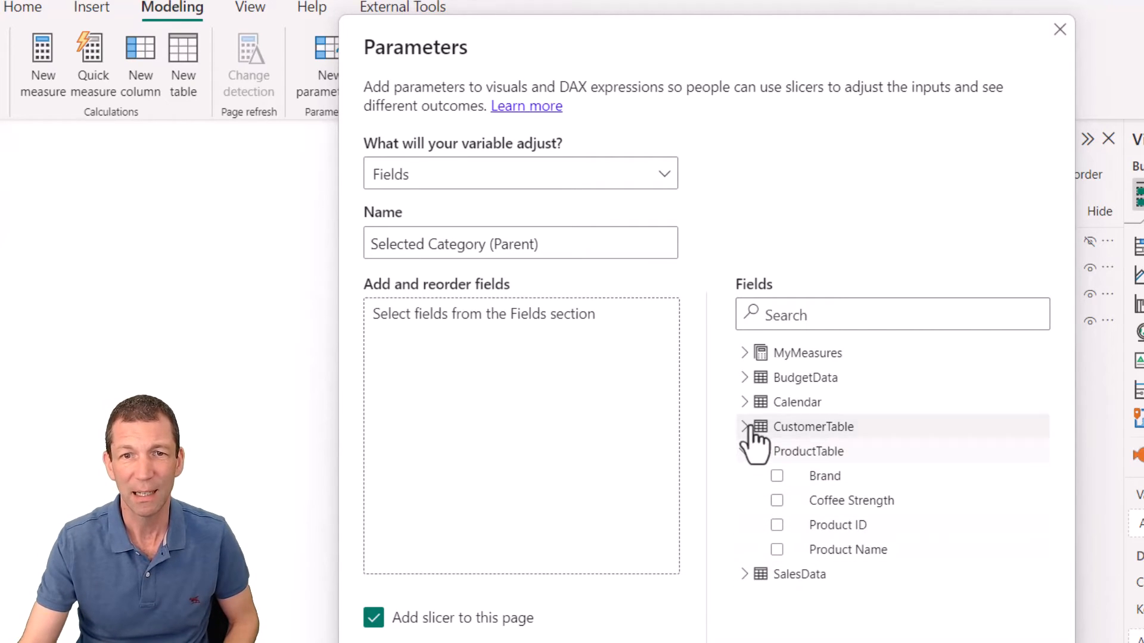
left_click(777, 526)
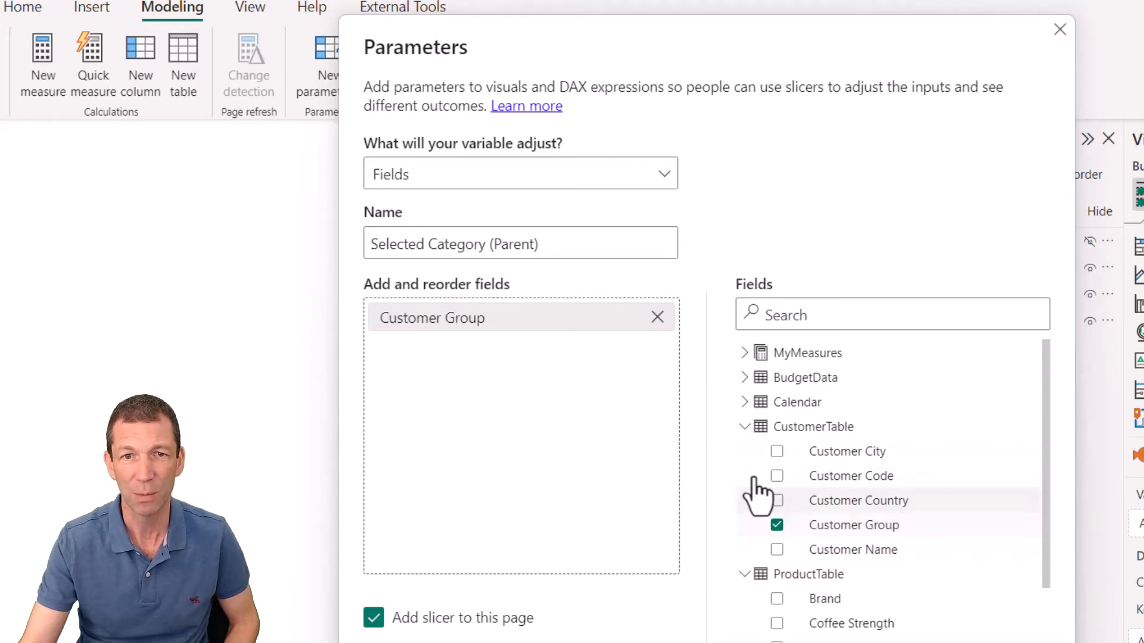
left_click(745, 427)
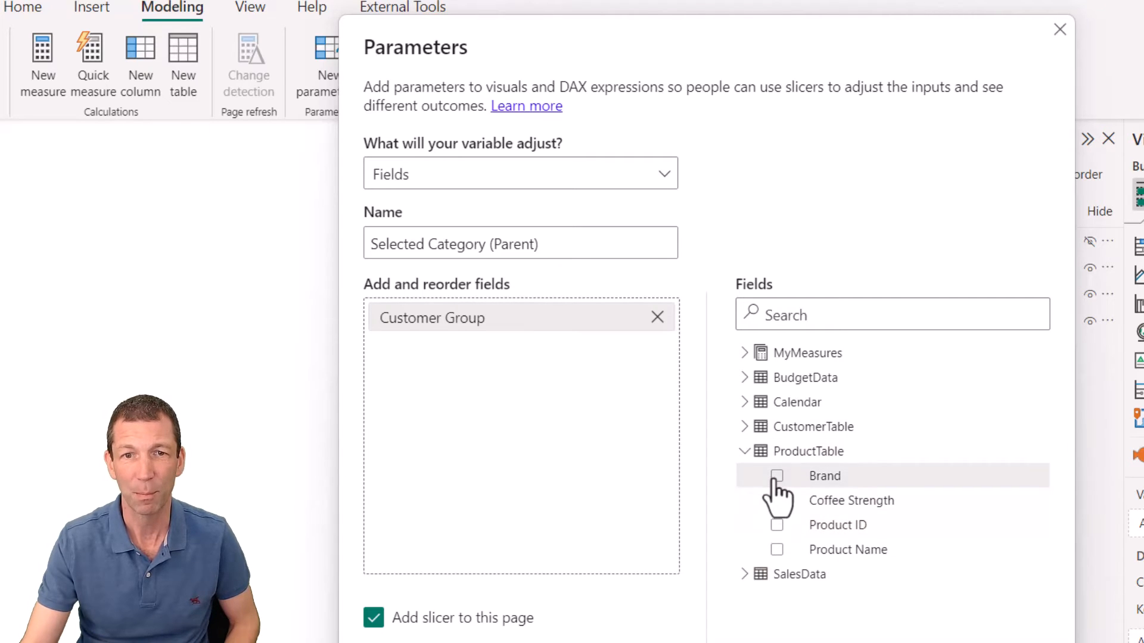
left_click(777, 475)
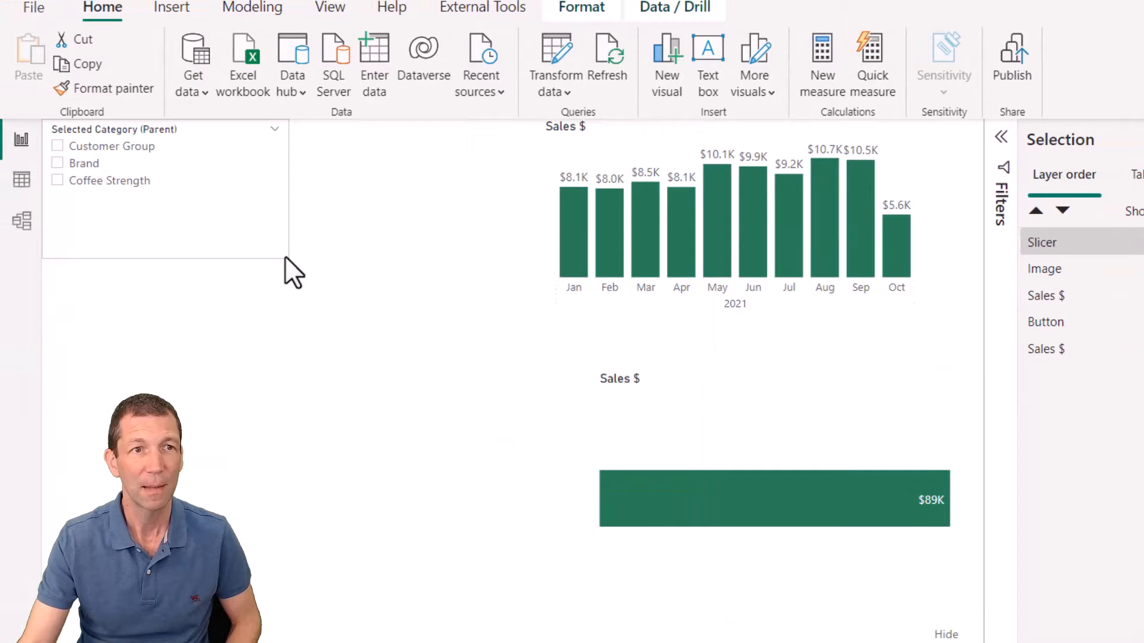
Give the parameter slicer 15-point value text and add the parameter to the Sales $ chart
left_click(166, 189)
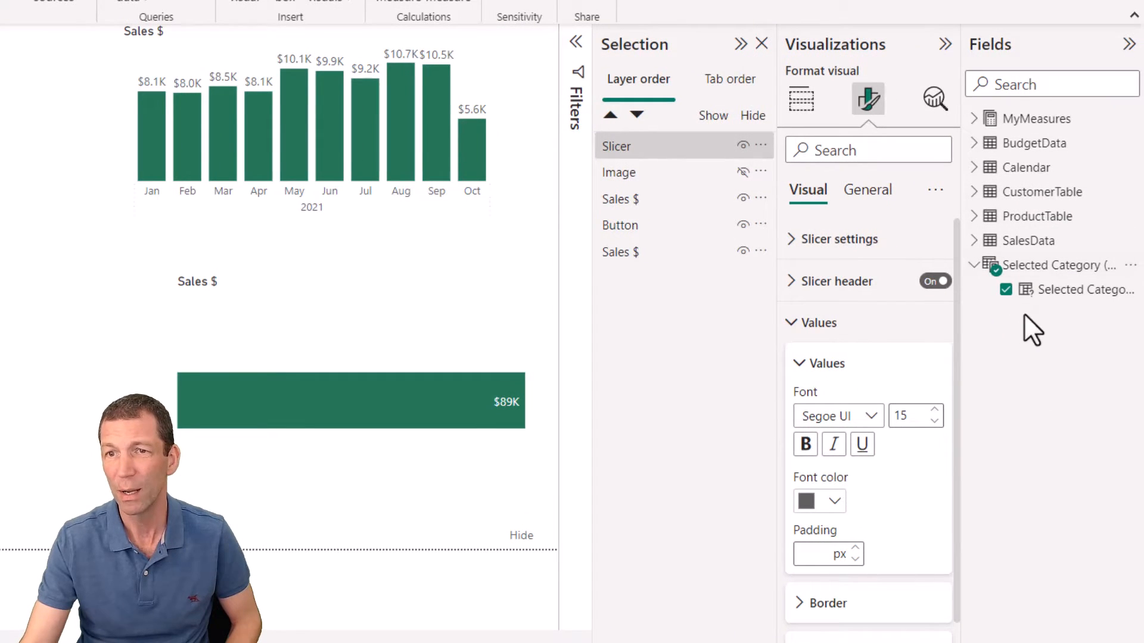
left_click(761, 43)
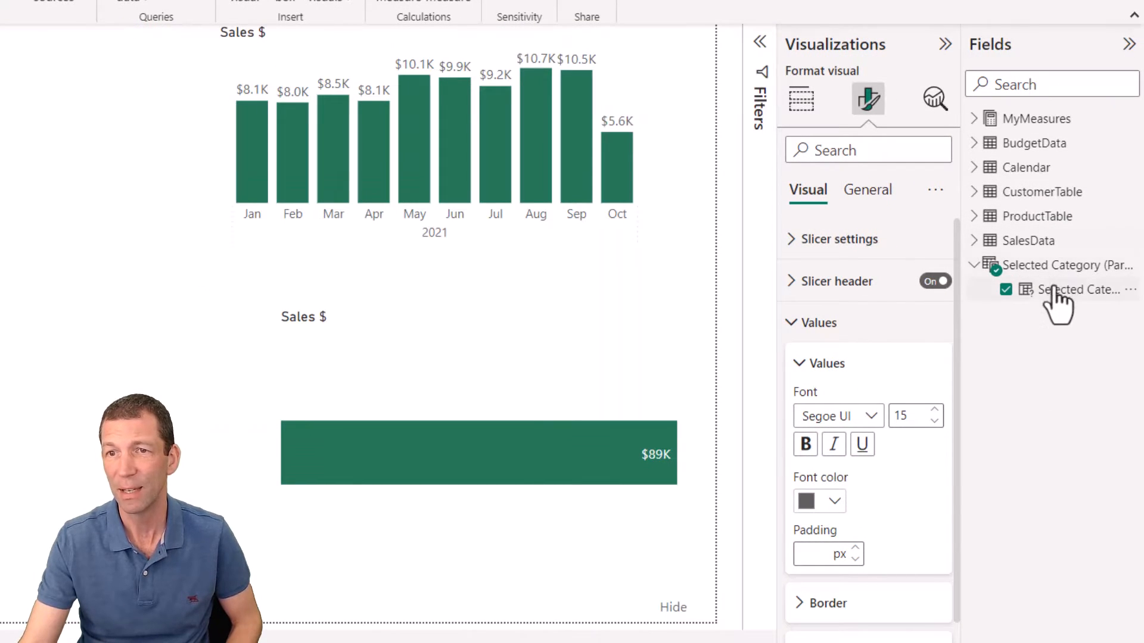
mouse_move(1072, 290)
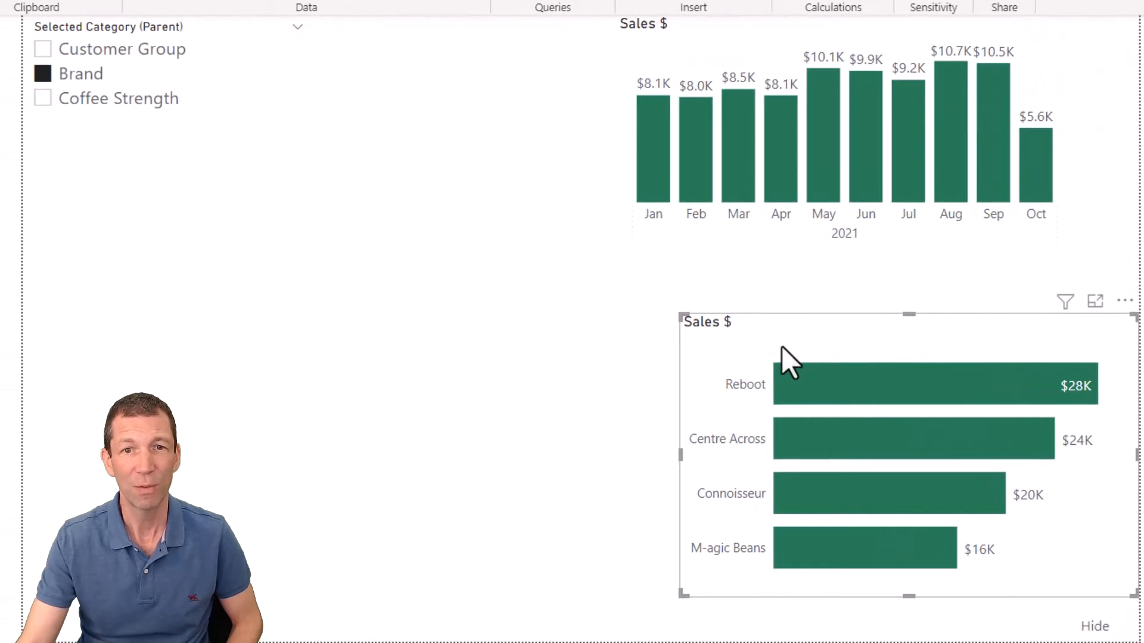
Pick Customer Group, then Coffee Strength in the parent slicer, then select the Sales $ chart
left_click(43, 49)
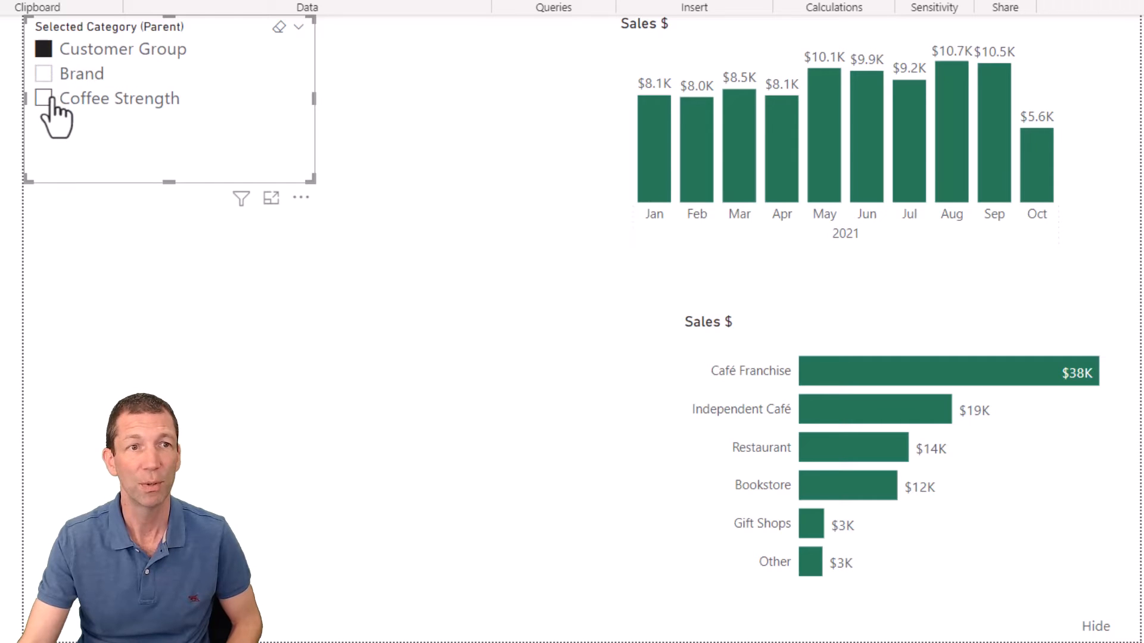
left_click(44, 98)
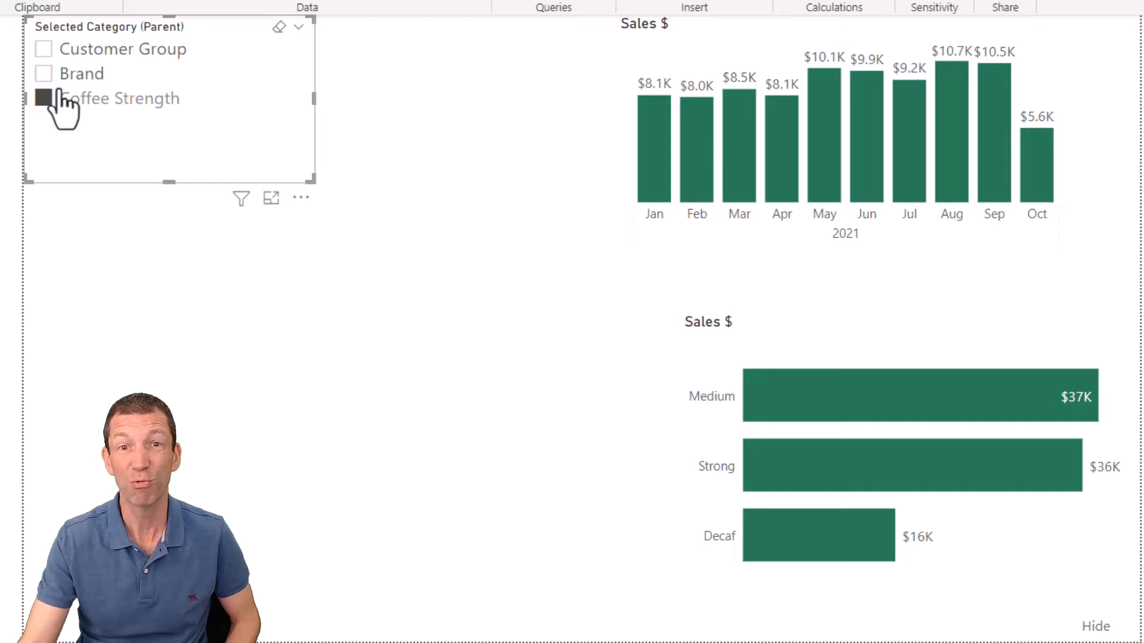
left_click(43, 99)
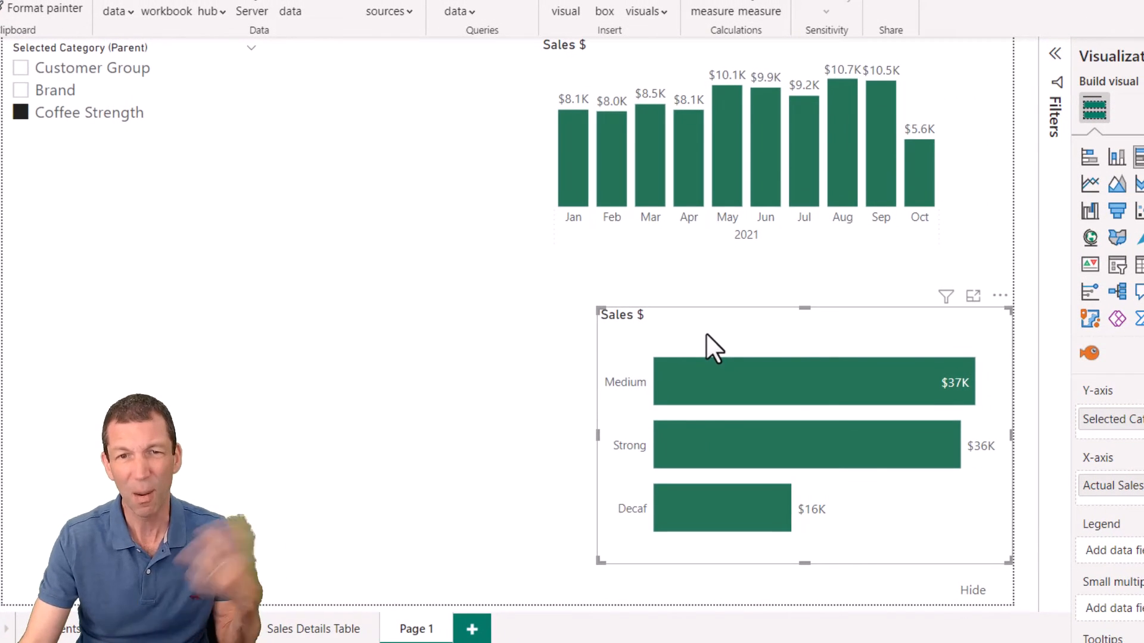
mouse_move(708, 106)
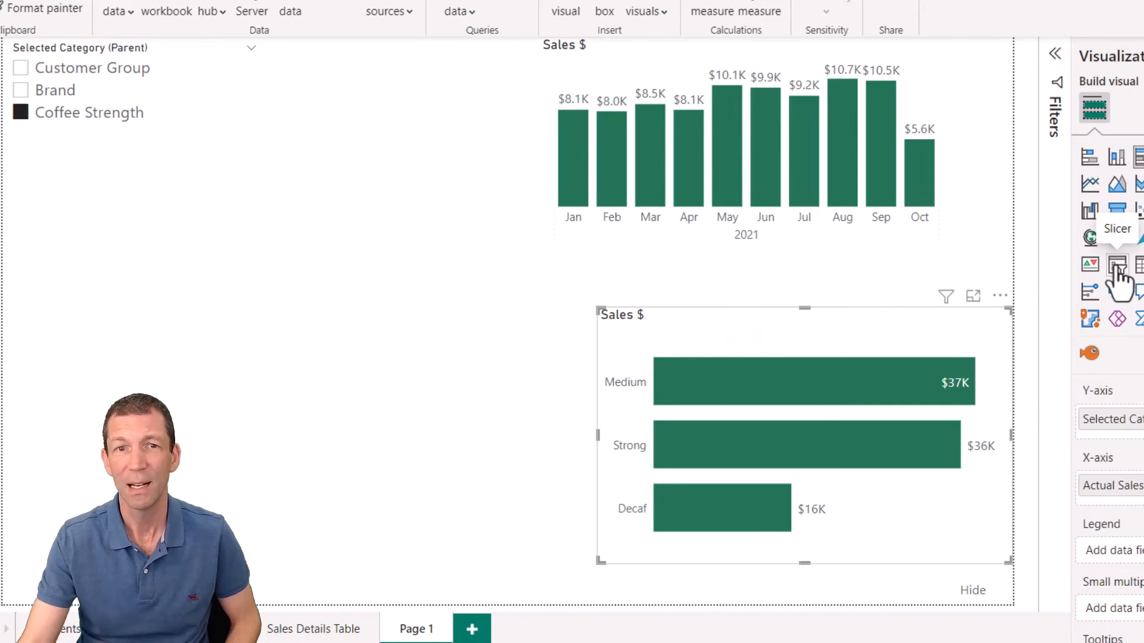
Add a slicer with the parameter field set to Show values of selected field
left_click(1117, 263)
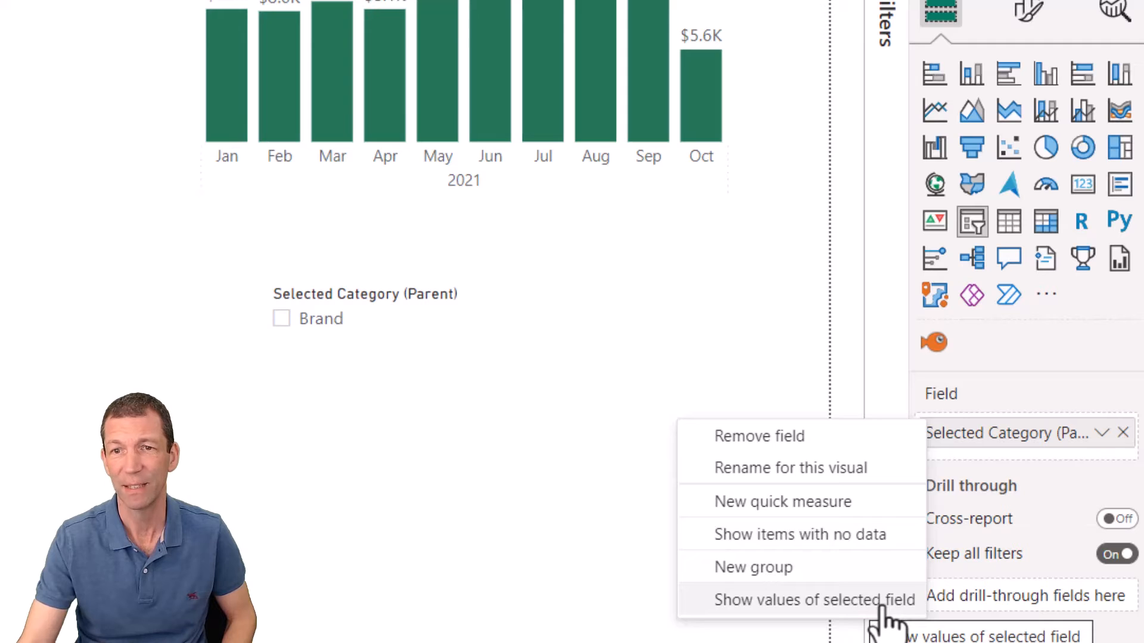
mouse_move(397, 423)
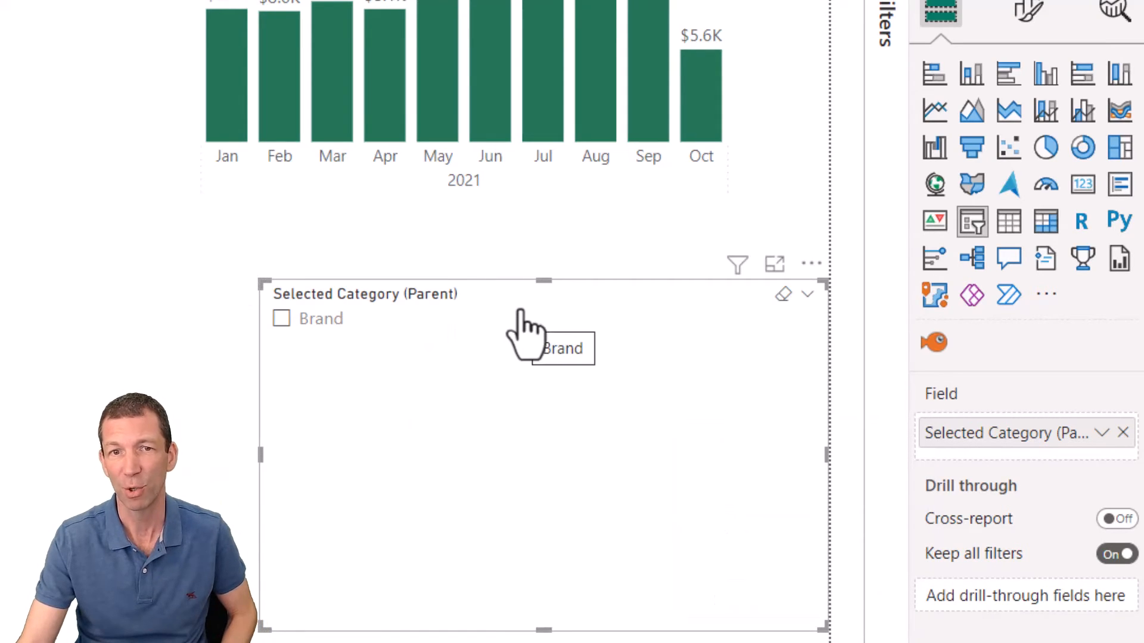
mouse_move(1036, 432)
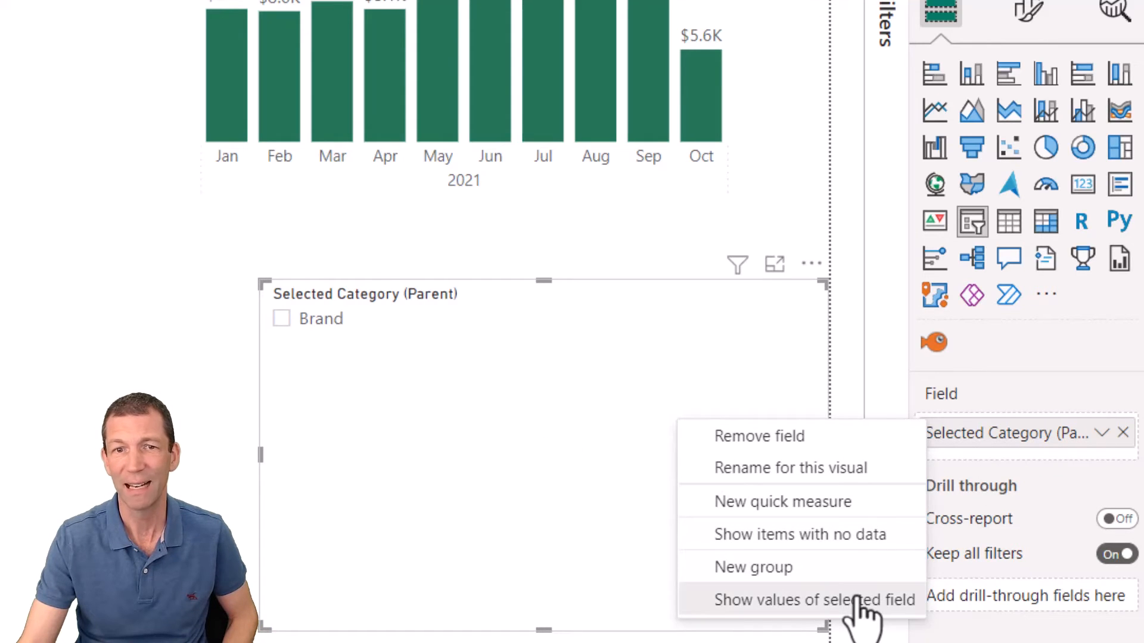
left_click(813, 600)
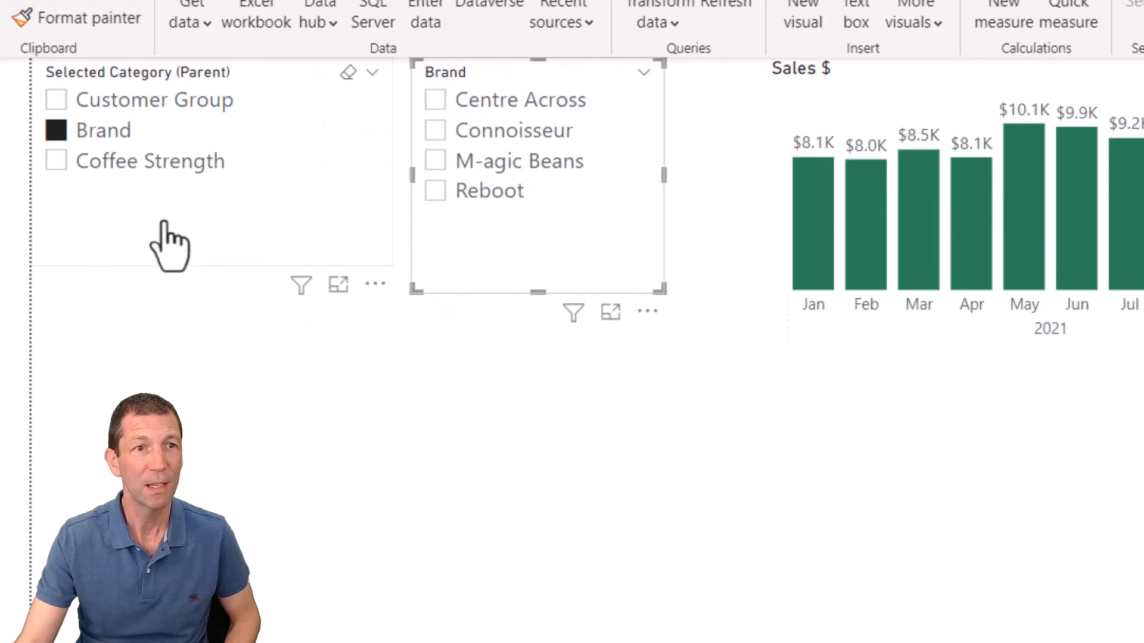
Switch parent choices, filtering the child slicer to Café Franchise and then Reboot
left_click(153, 100)
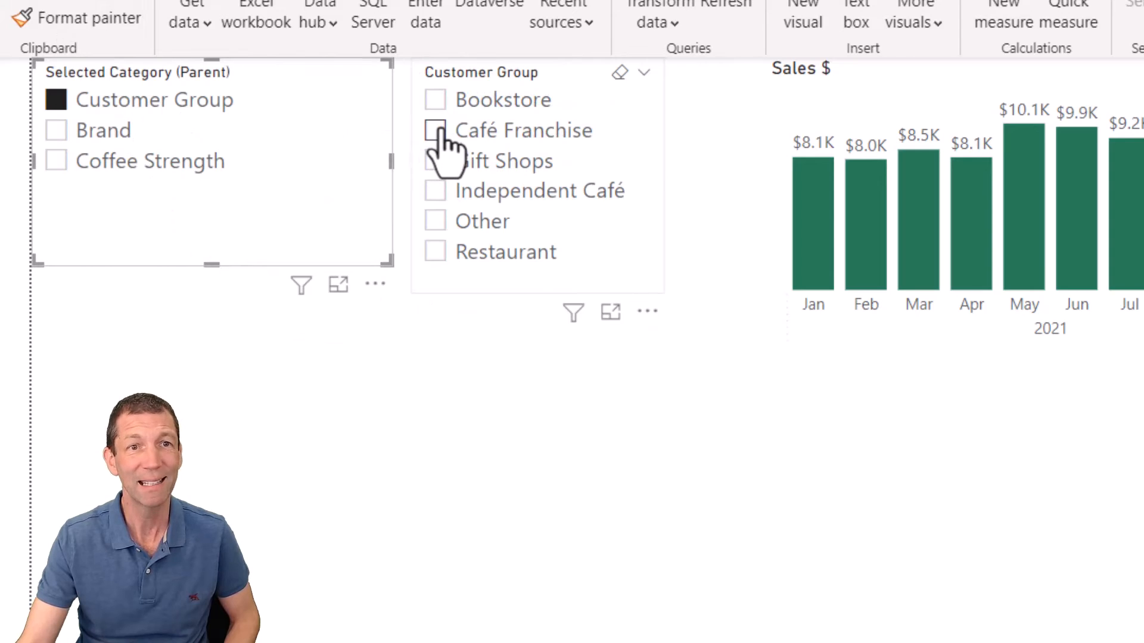
left_click(434, 130)
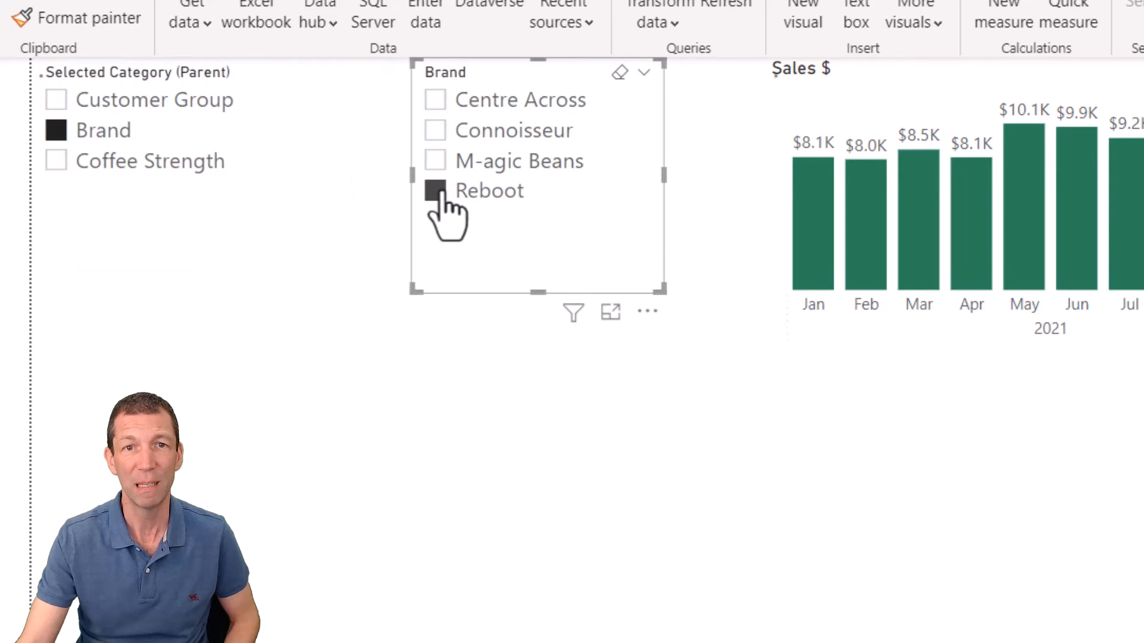
left_click(150, 161)
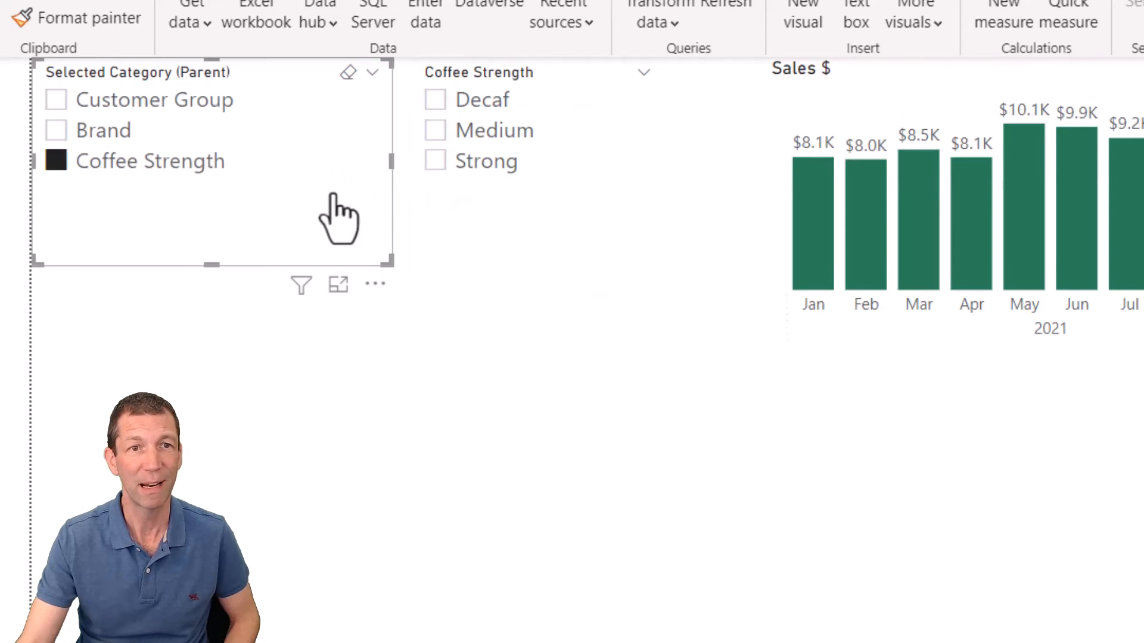
left_click(435, 130)
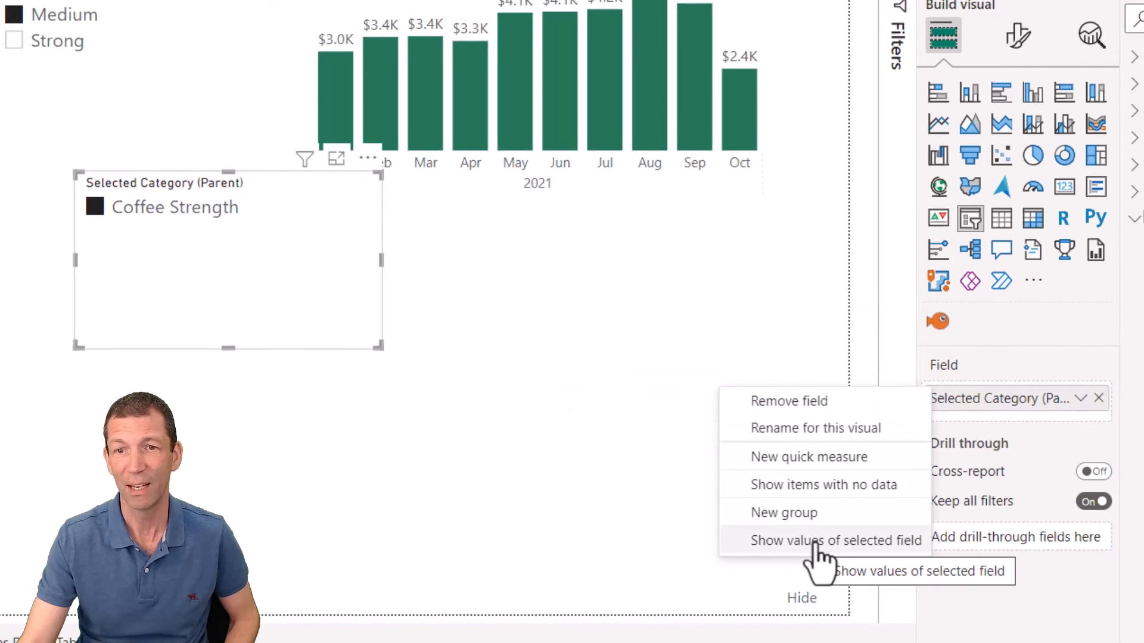
Set another parameter slicer to Show values of selected field, listing the four brands
left_click(835, 541)
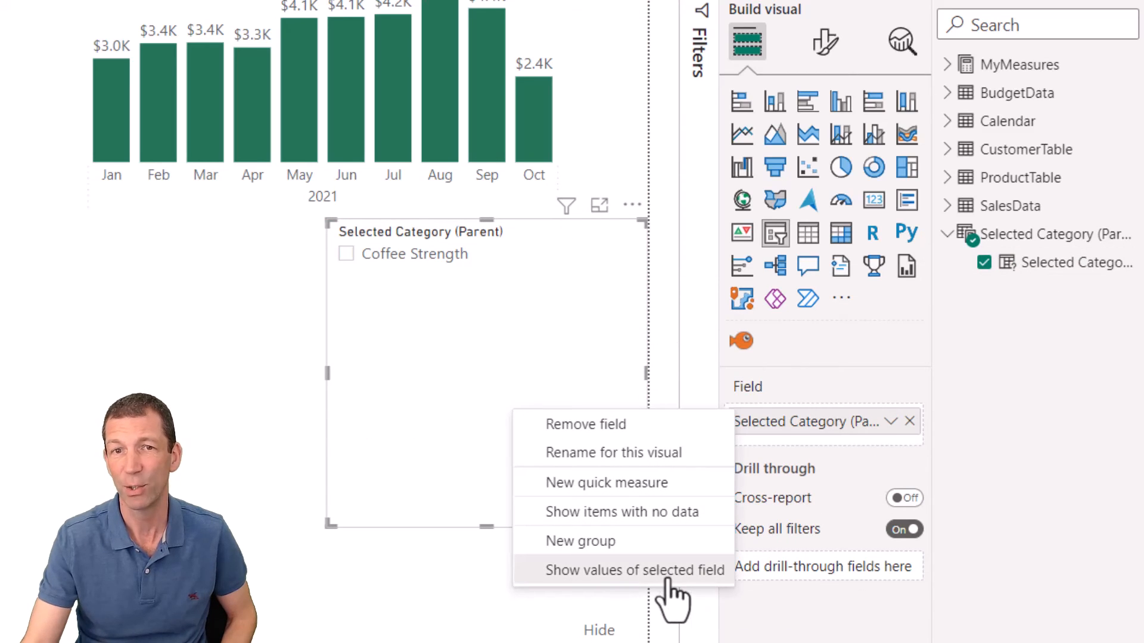
left_click(635, 570)
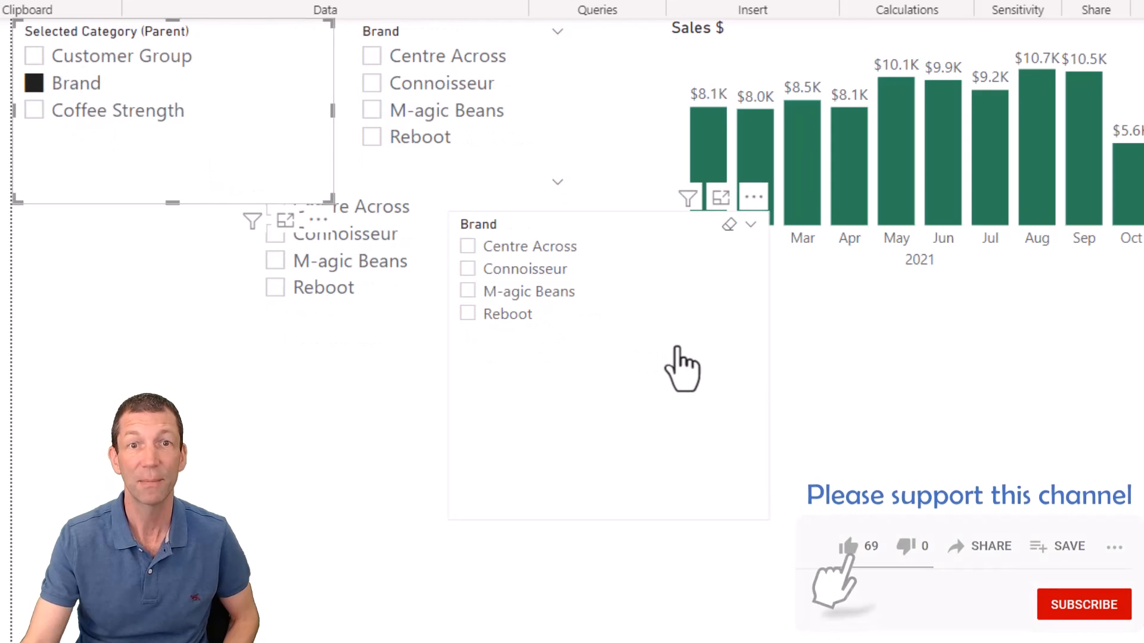
left_click(848, 545)
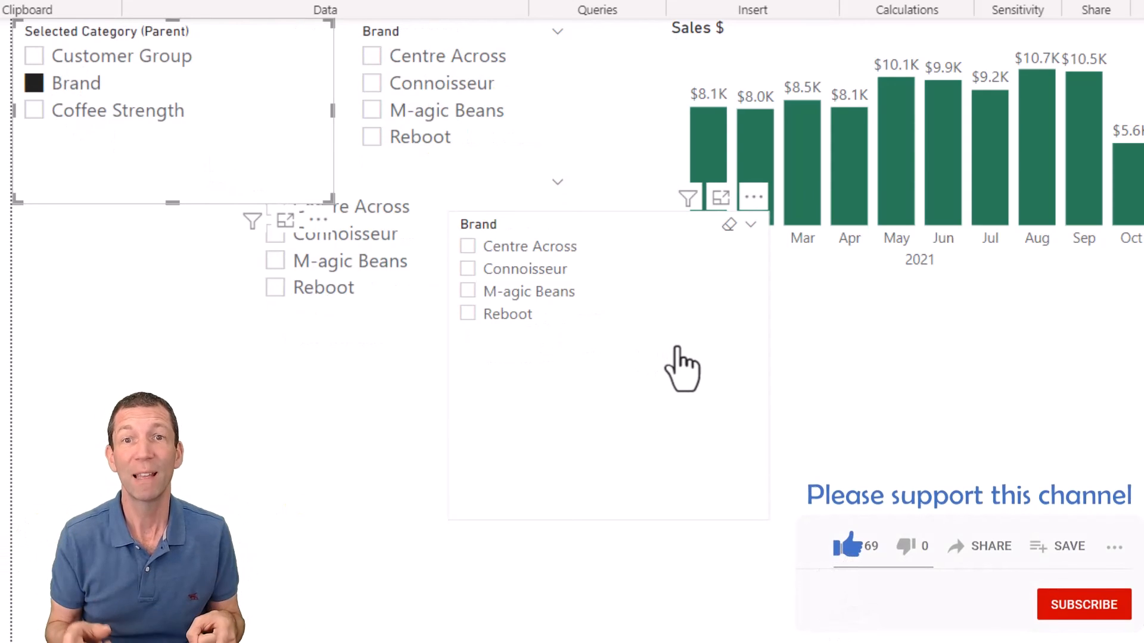